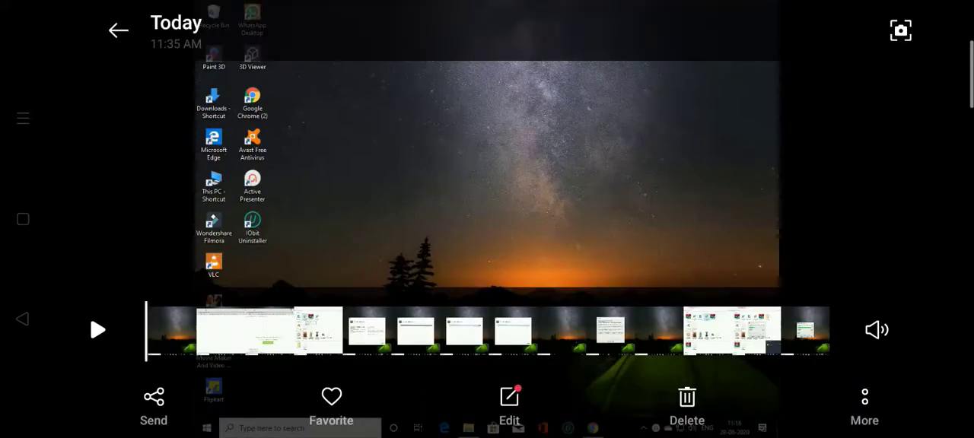
- Select the Gta_Vice_City zip file in the Downloads folder
click(97, 330)
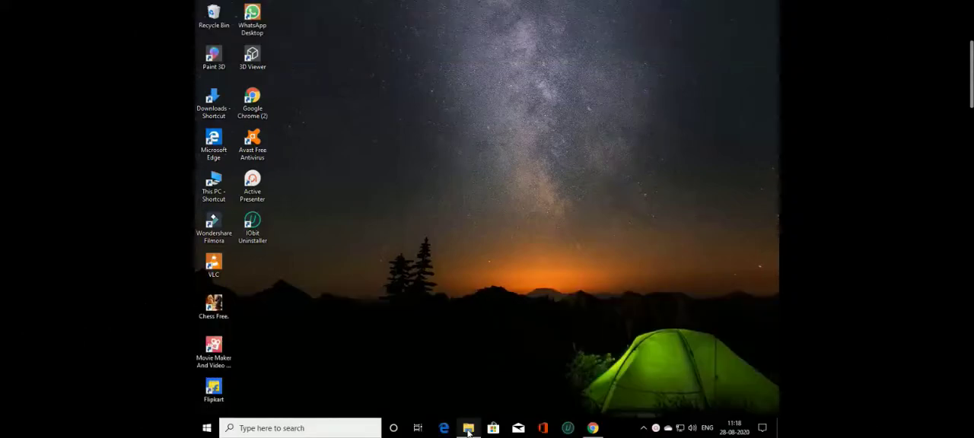
click(467, 428)
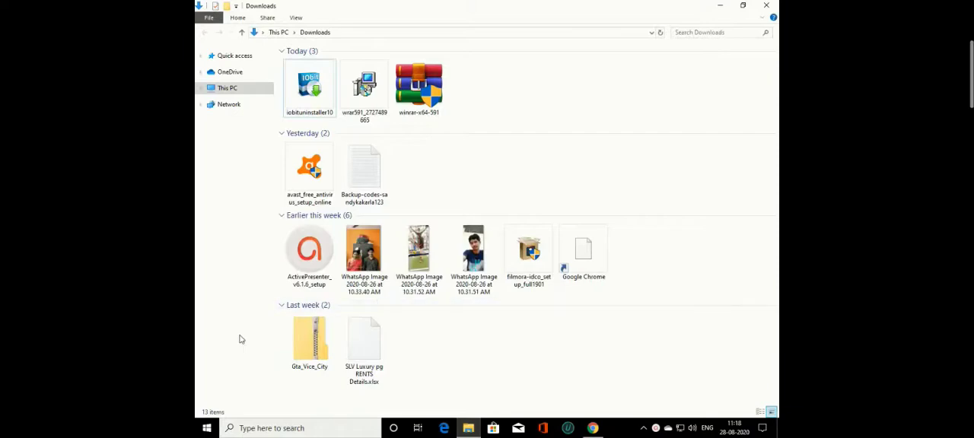
click(309, 339)
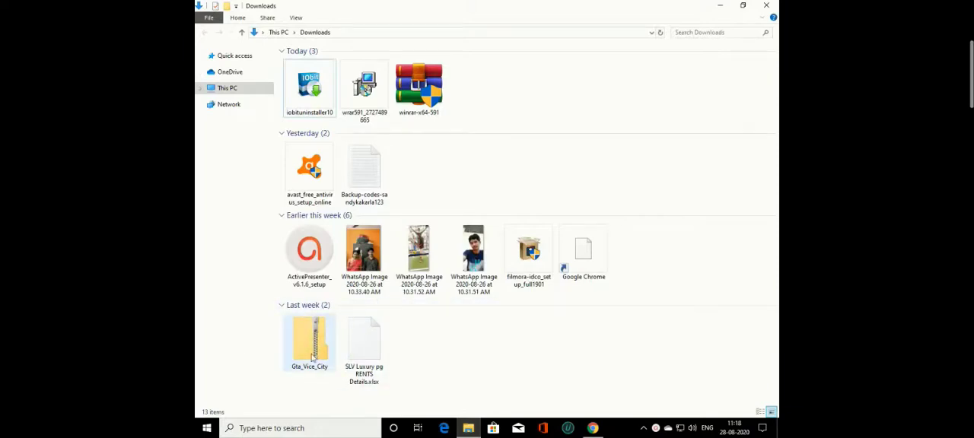
mouse_move(306, 346)
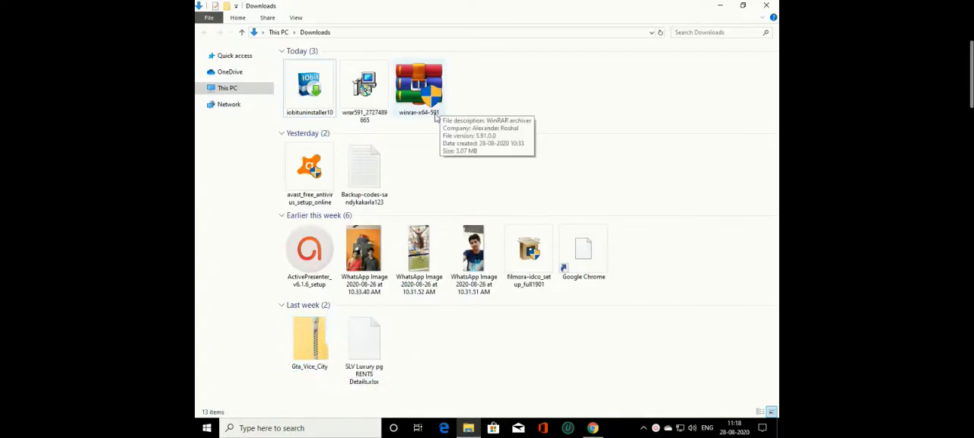
mouse_move(723, 15)
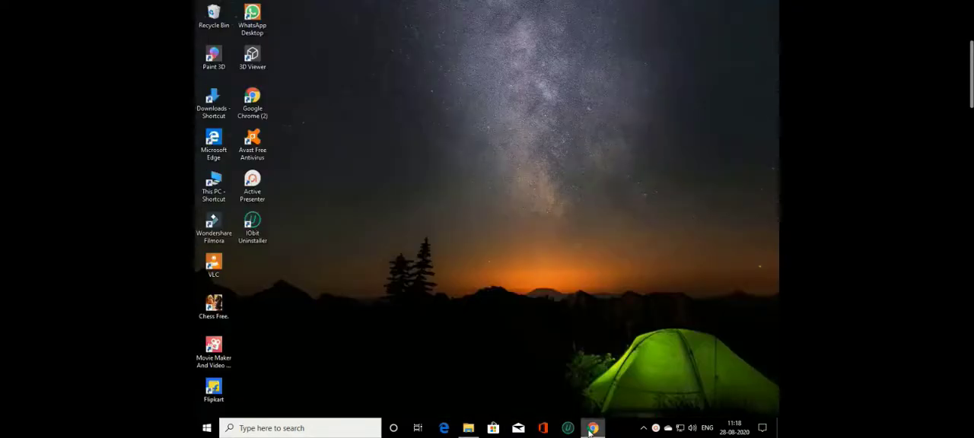
- Search Google for 'winrar 32 bit' and open FileHorse's WinRAR (32-bit) page
click(594, 426)
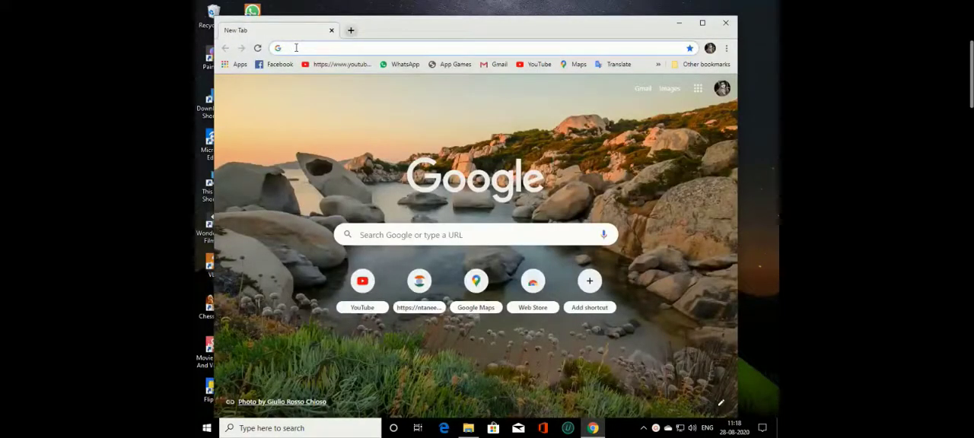
text(winrar 32 bit)
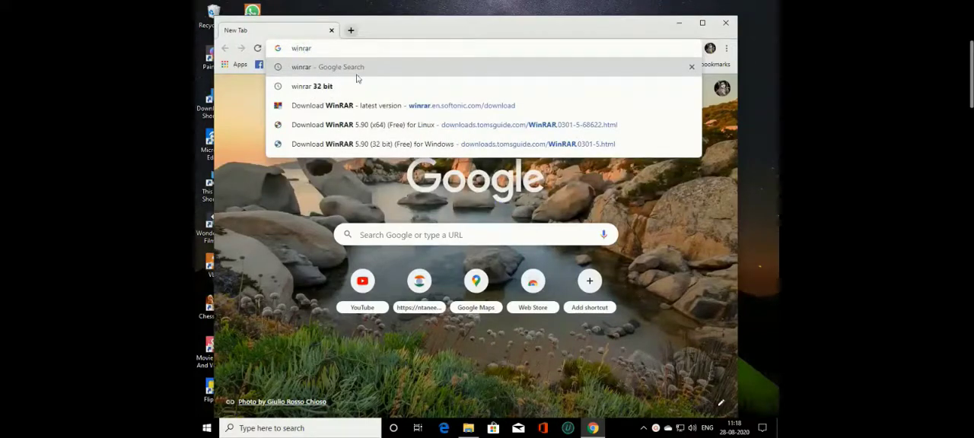
click(313, 86)
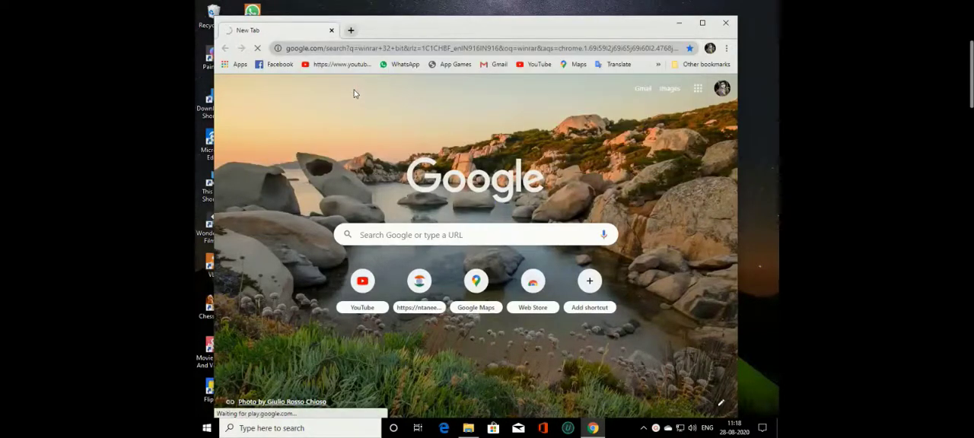
click(476, 234)
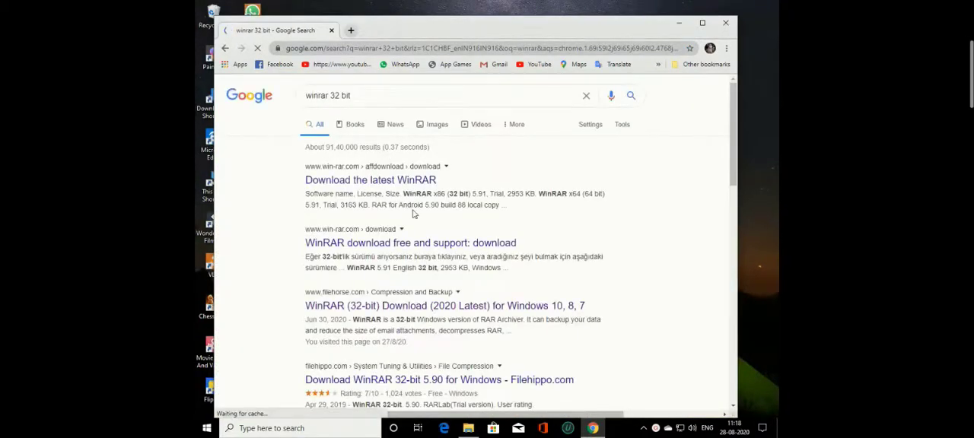
scroll(down, 3)
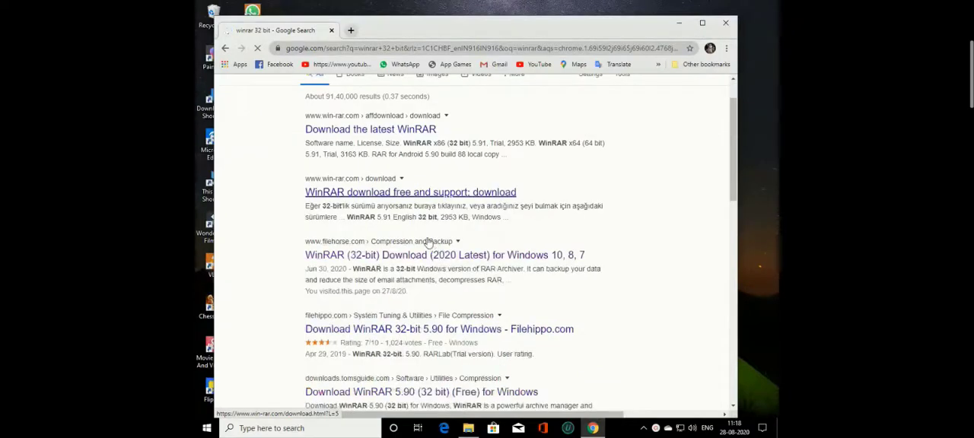
click(445, 255)
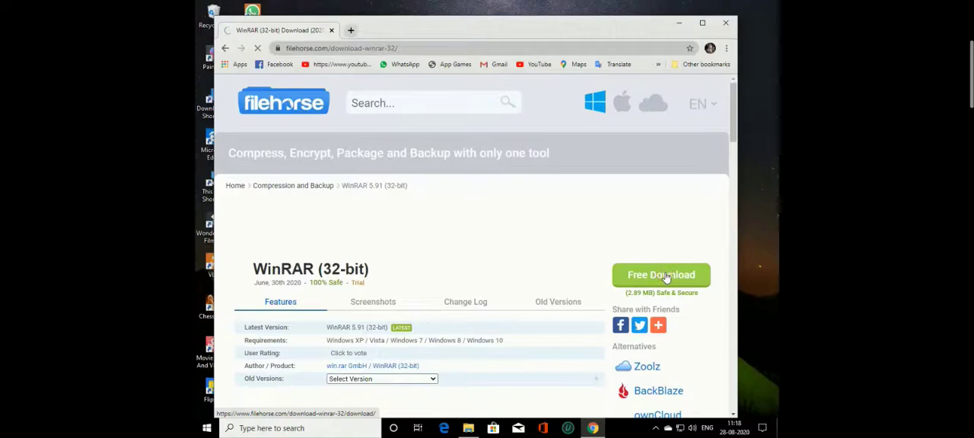
- Start the WinRAR 32-bit setup download from FileHorse's Free Download button
click(662, 275)
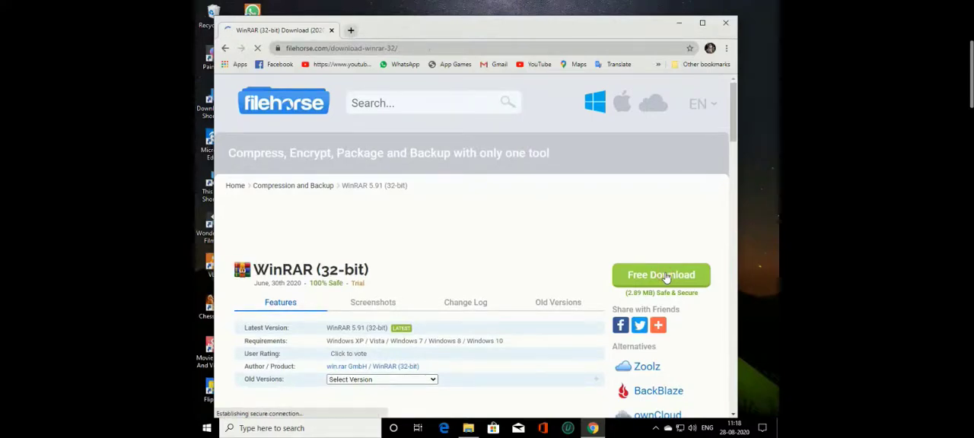
click(661, 275)
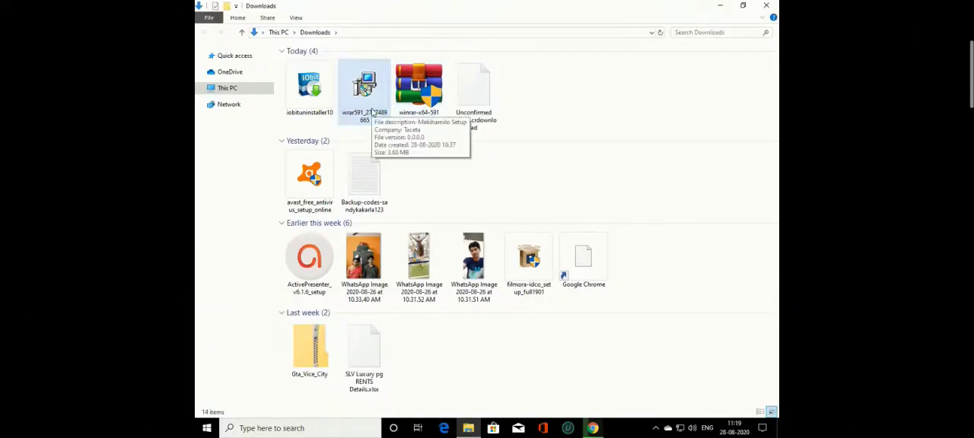
- Select the downloaded wrar591 WinRAR setup file in Downloads to run it
click(363, 86)
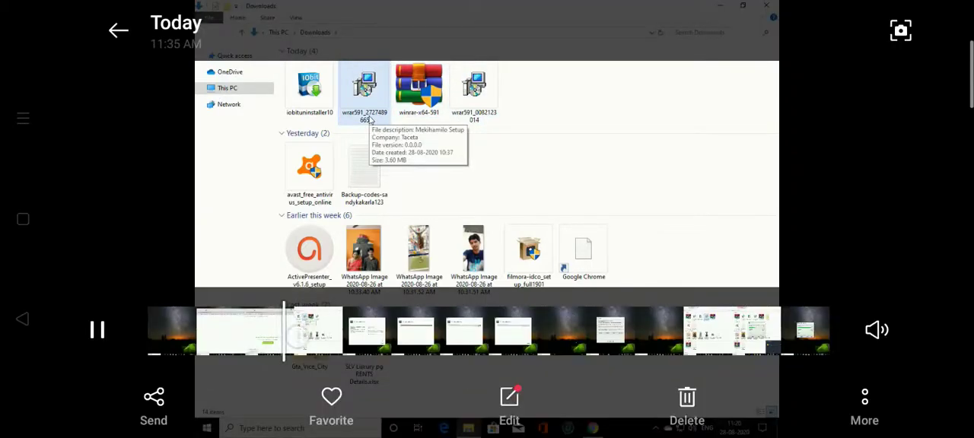
mouse_move(428, 195)
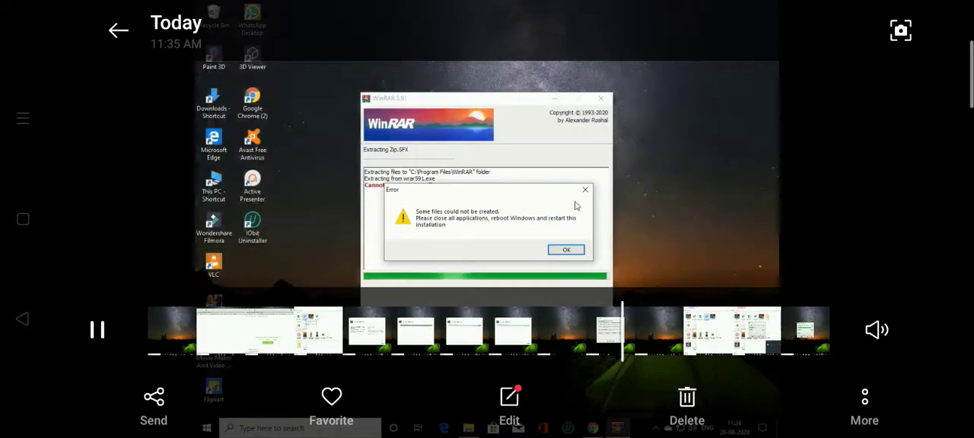
- Dismiss the WinRAR 5.91 installer's 'files could not be created' error
click(565, 249)
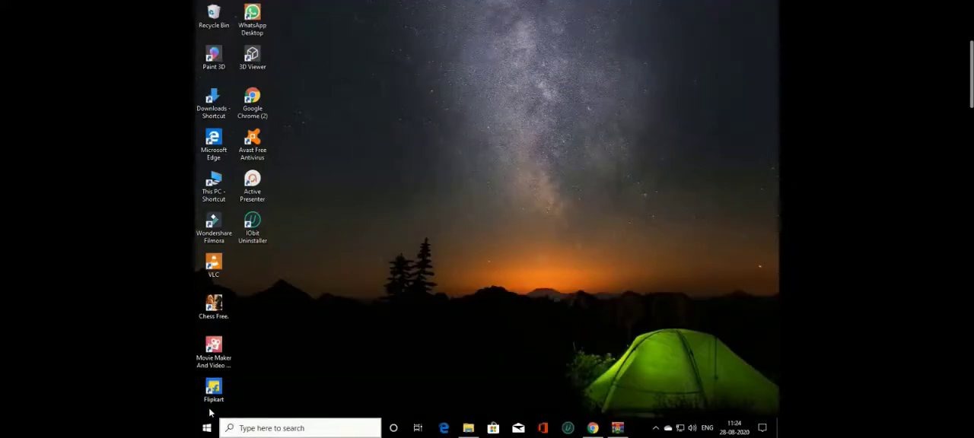
mouse_move(203, 428)
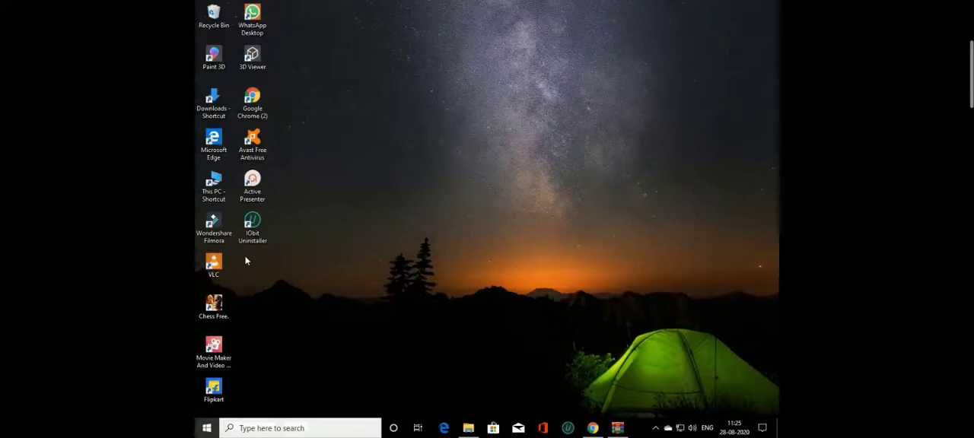
click(205, 428)
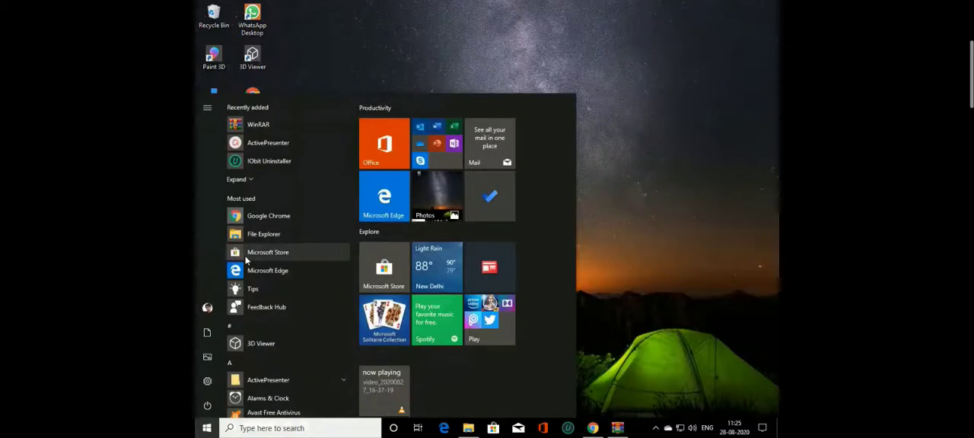
mouse_move(251, 124)
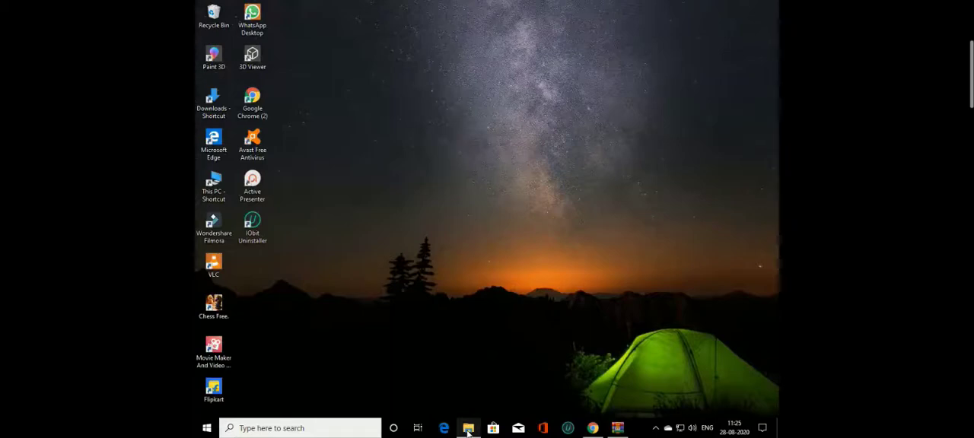
click(469, 429)
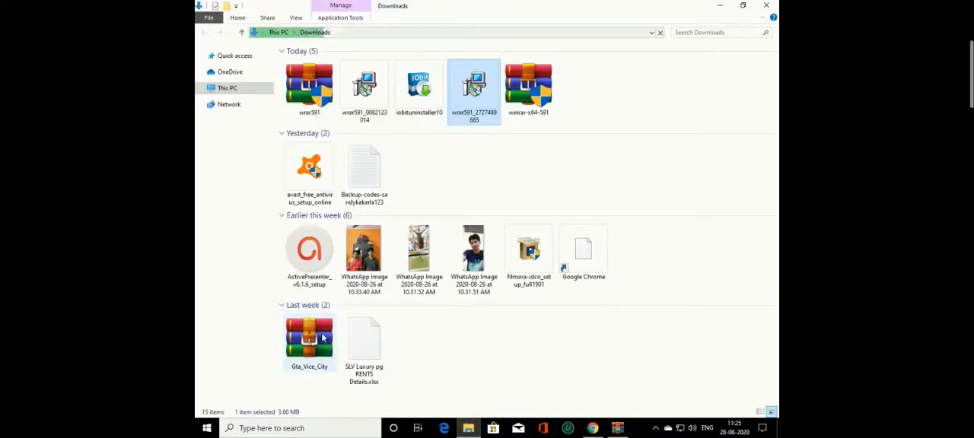
mouse_move(309, 339)
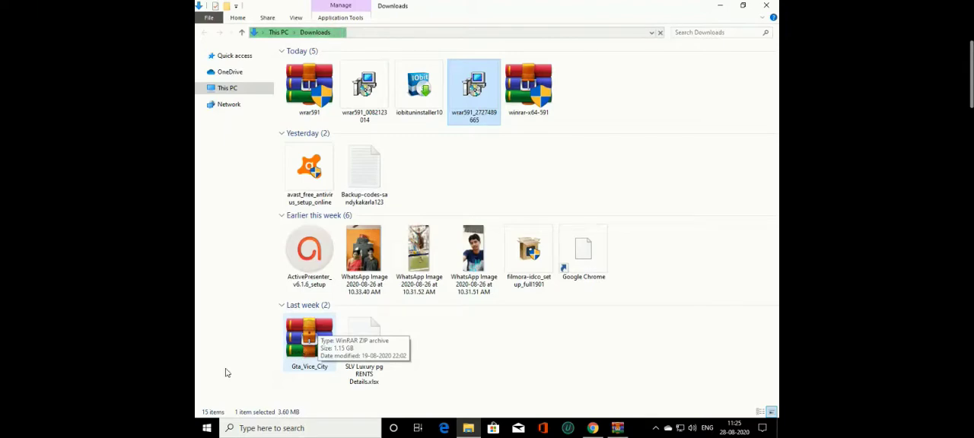
mouse_move(309, 346)
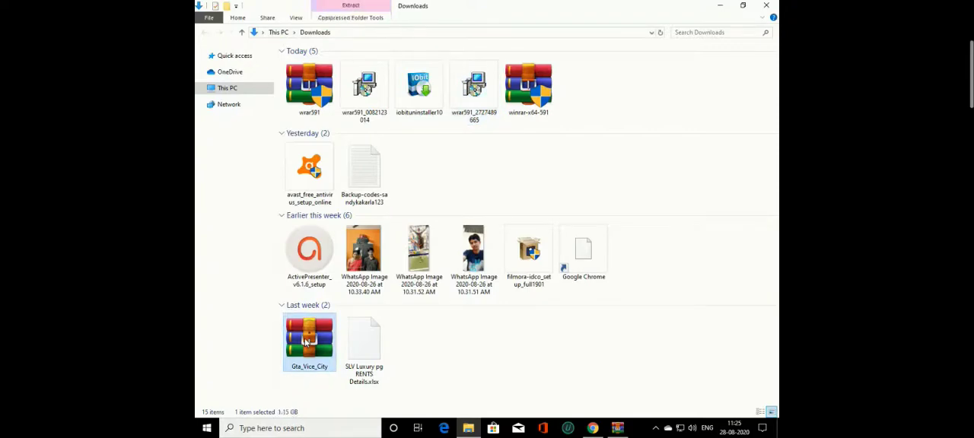
- Extract the Gta_Vice_City archive with WinRAR's 'Extract to Gta_Vice_City\' context option
right_click(309, 342)
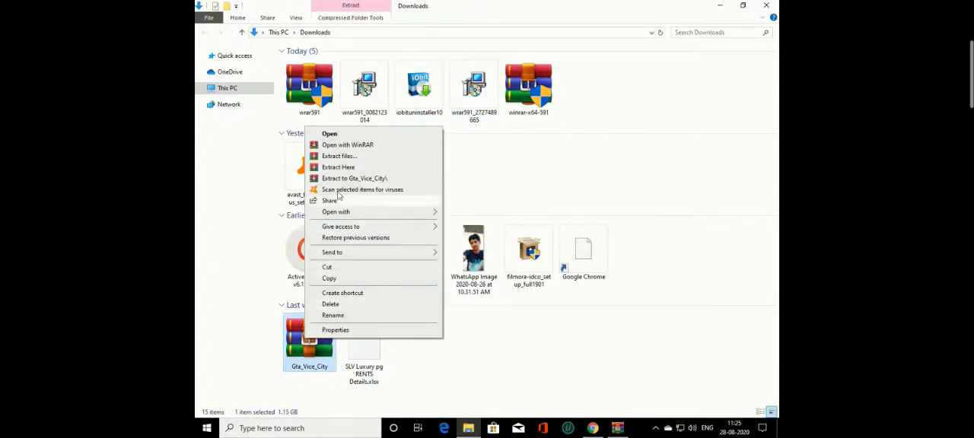
mouse_move(340, 166)
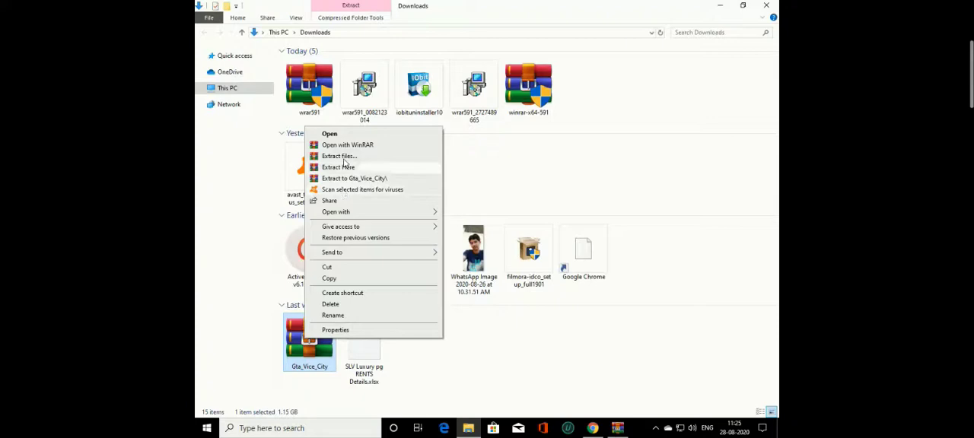
mouse_move(354, 178)
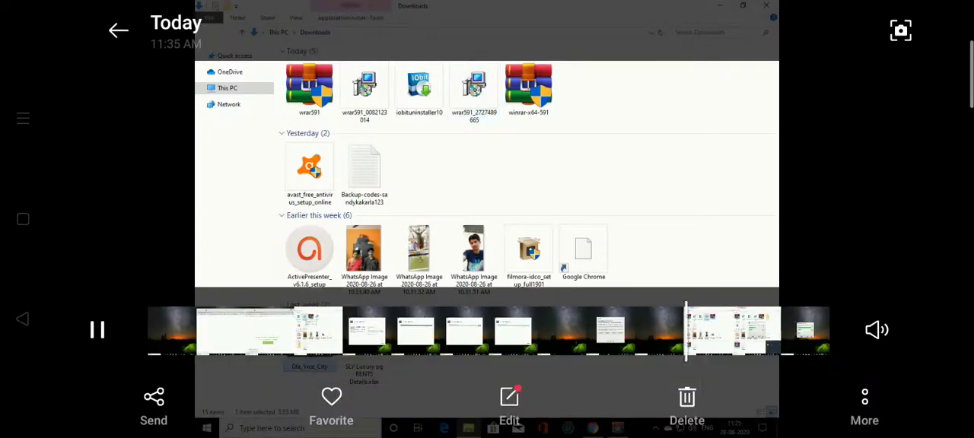
right_click(309, 343)
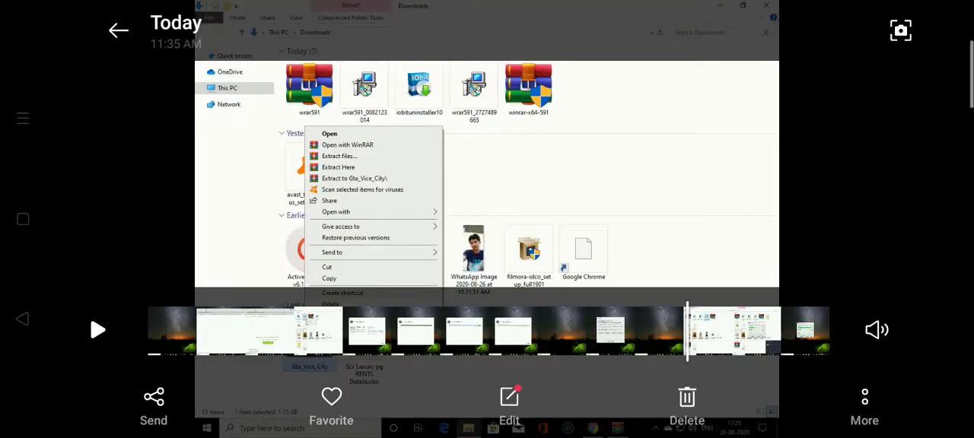
click(97, 330)
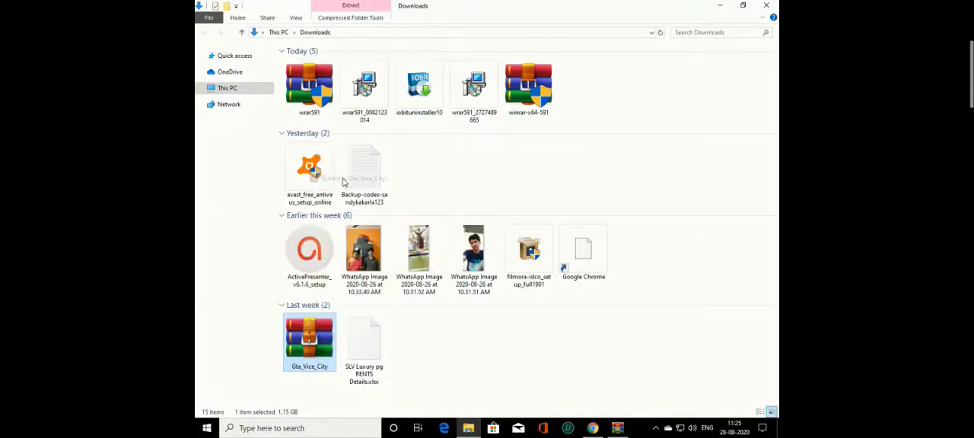
mouse_move(364, 166)
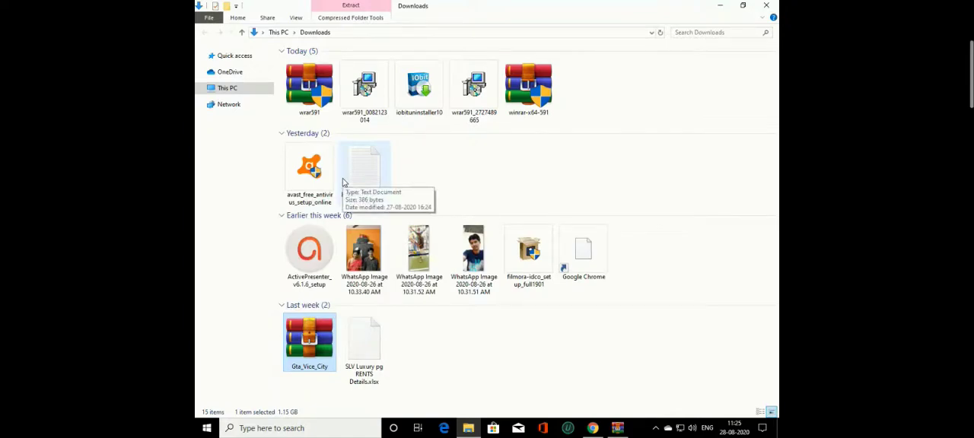